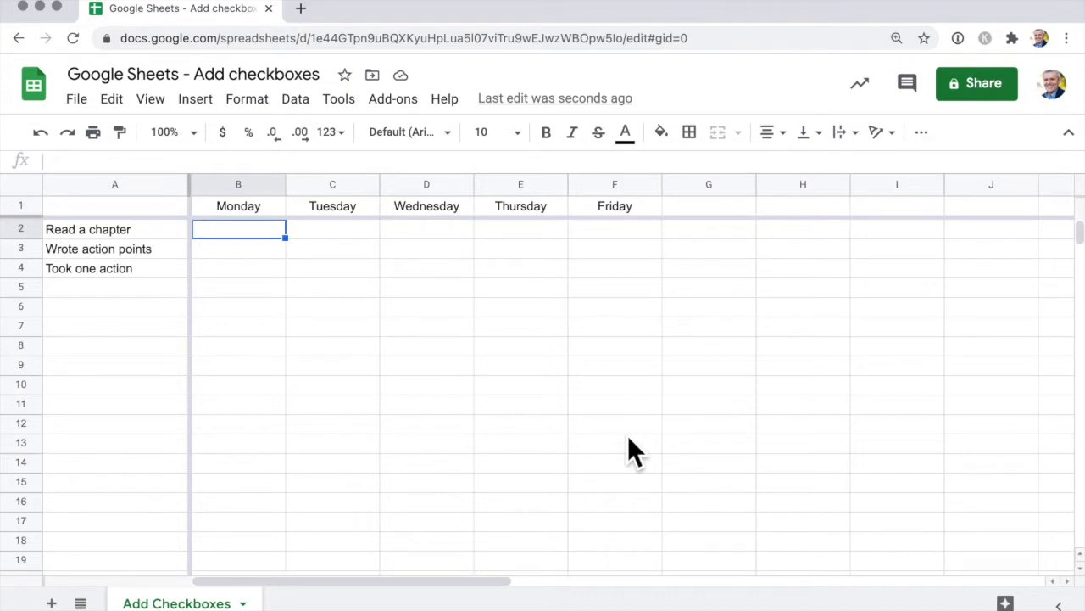
mouse_move(153, 254)
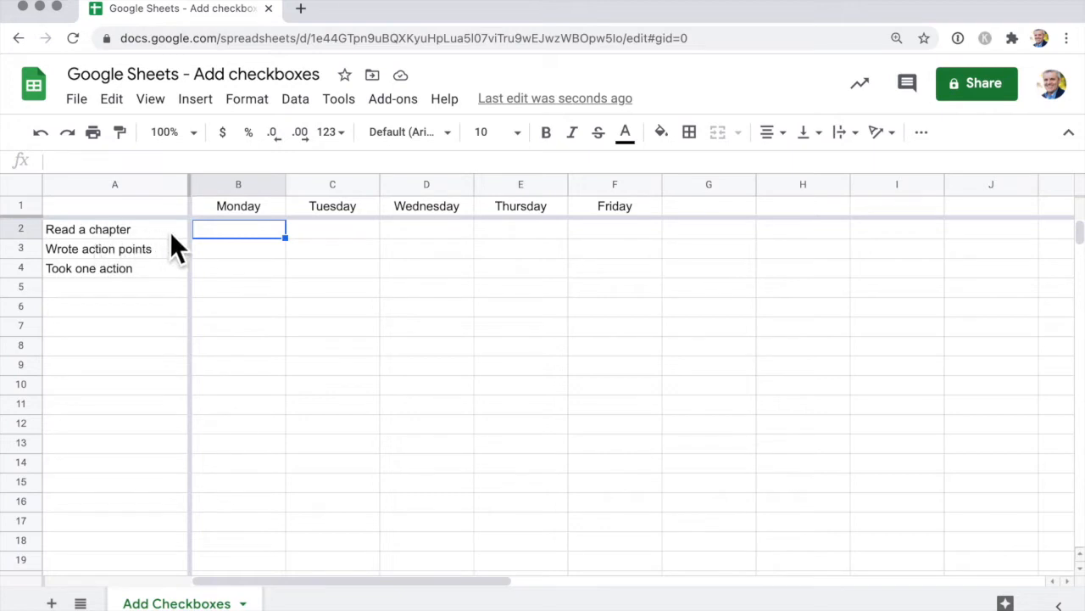
mouse_move(174, 275)
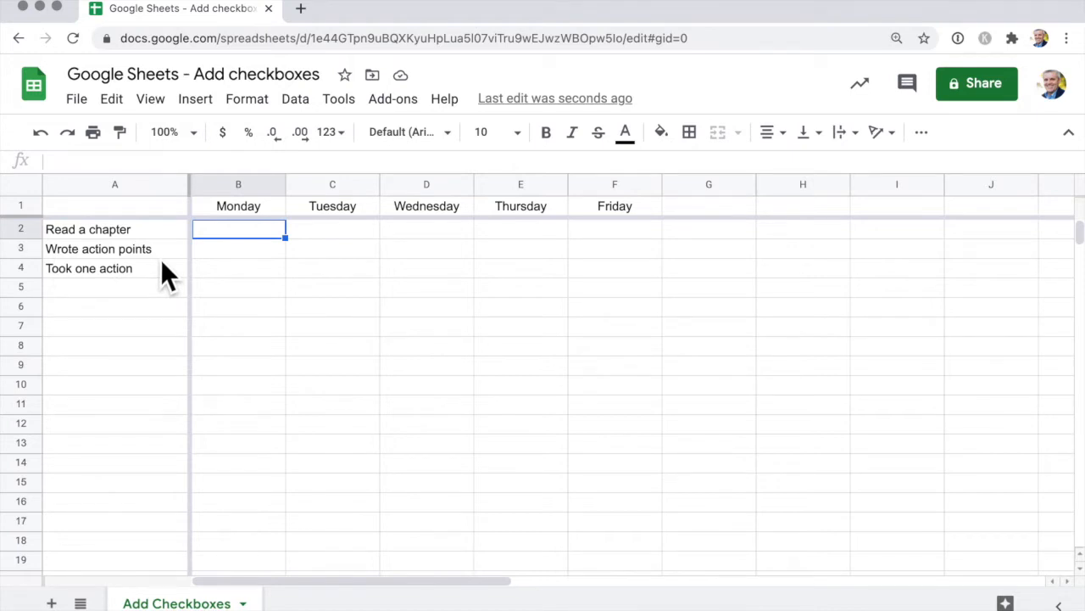
mouse_move(131, 292)
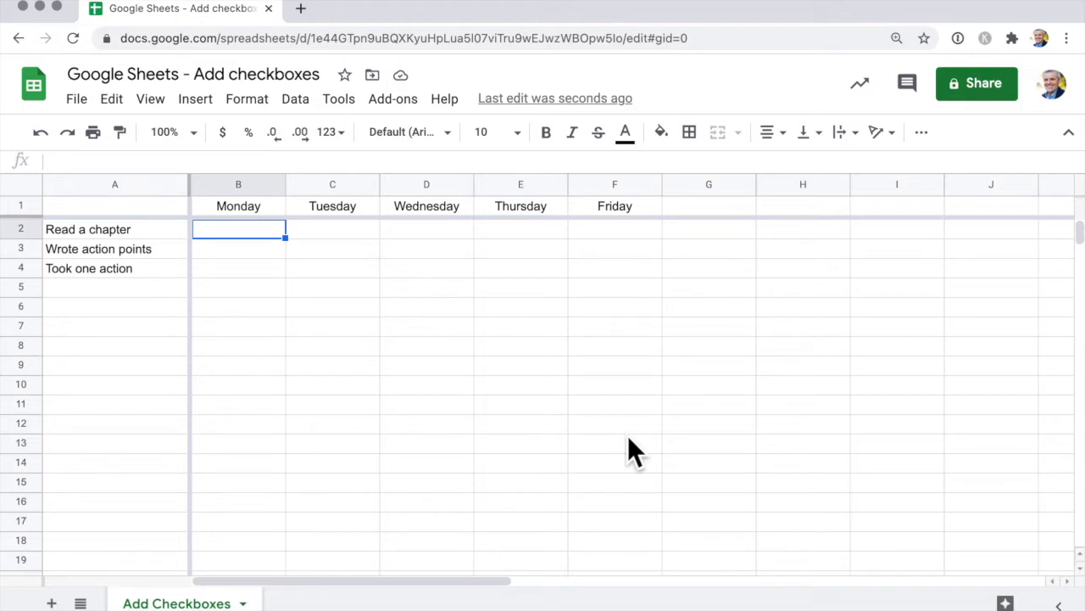
mouse_move(335, 254)
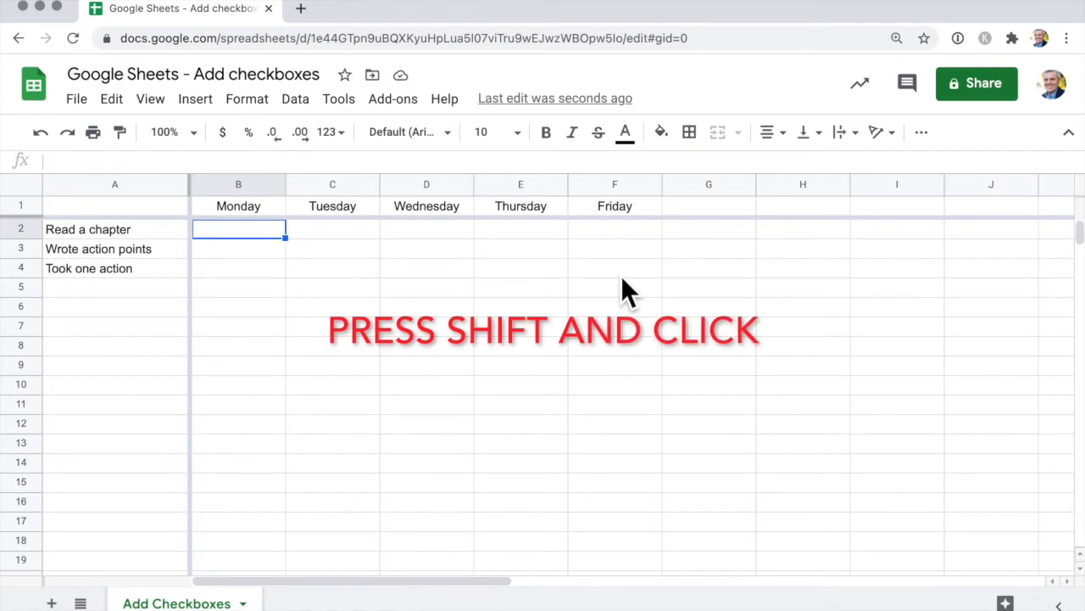
Insert empty checkboxes into B2:F4 for all three habits, Monday to Friday
left_click(615, 267)
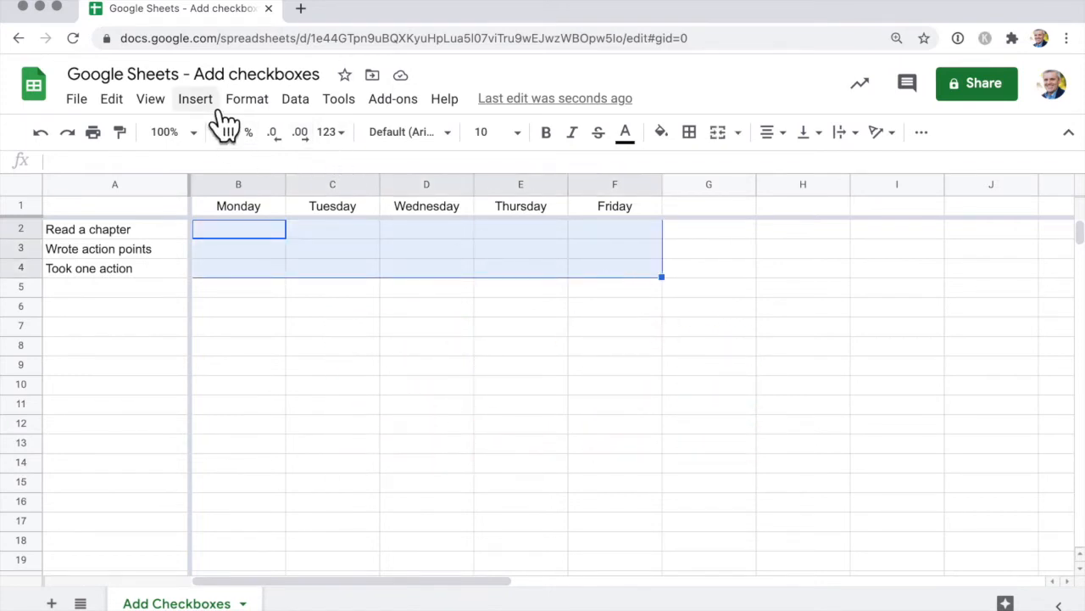
left_click(195, 98)
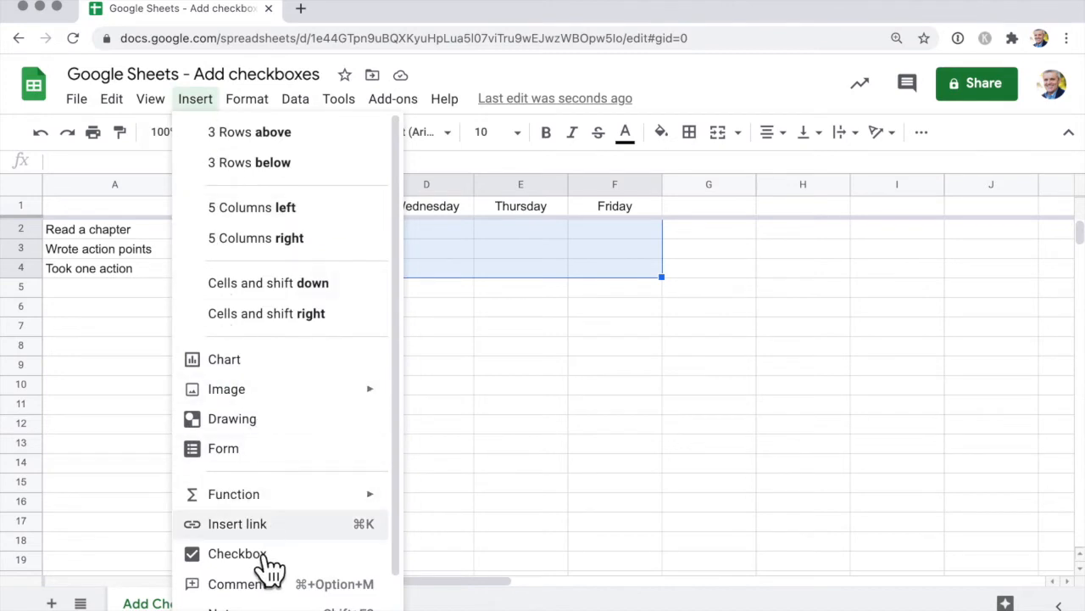
left_click(237, 553)
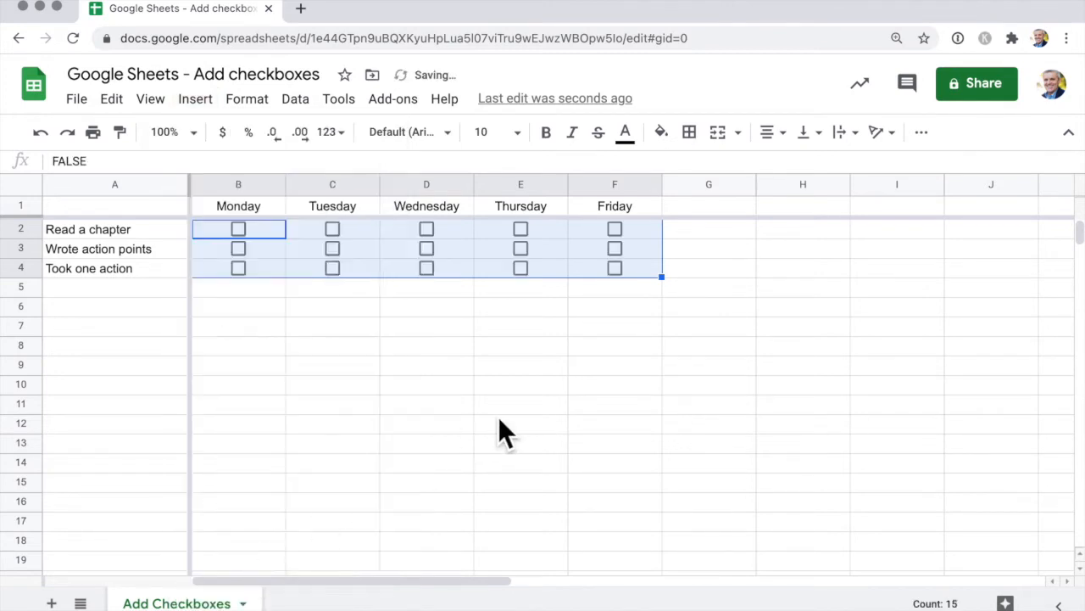
left_click(521, 404)
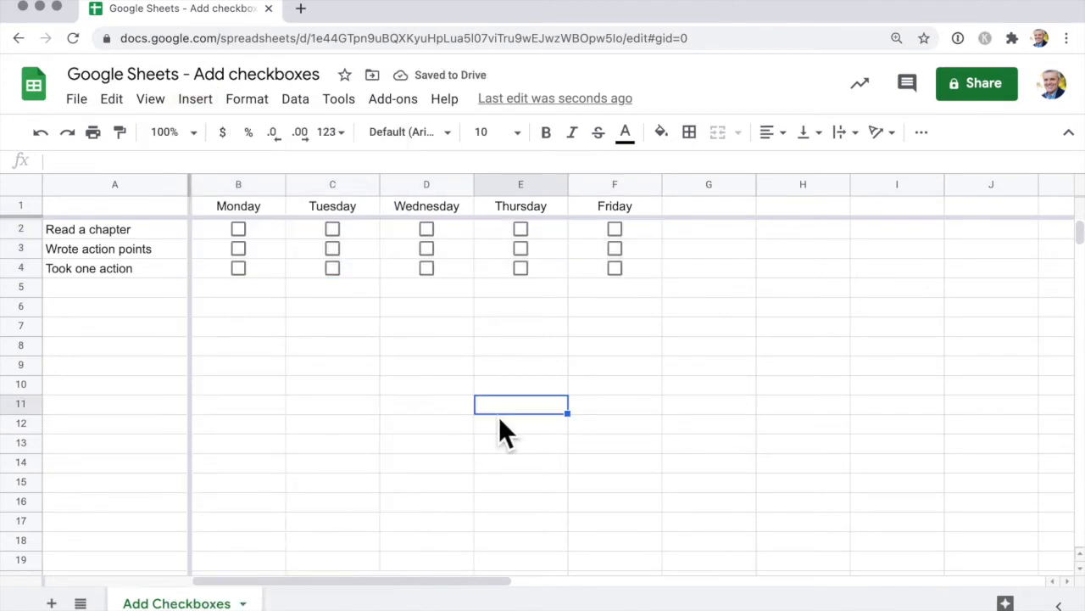
mouse_move(263, 246)
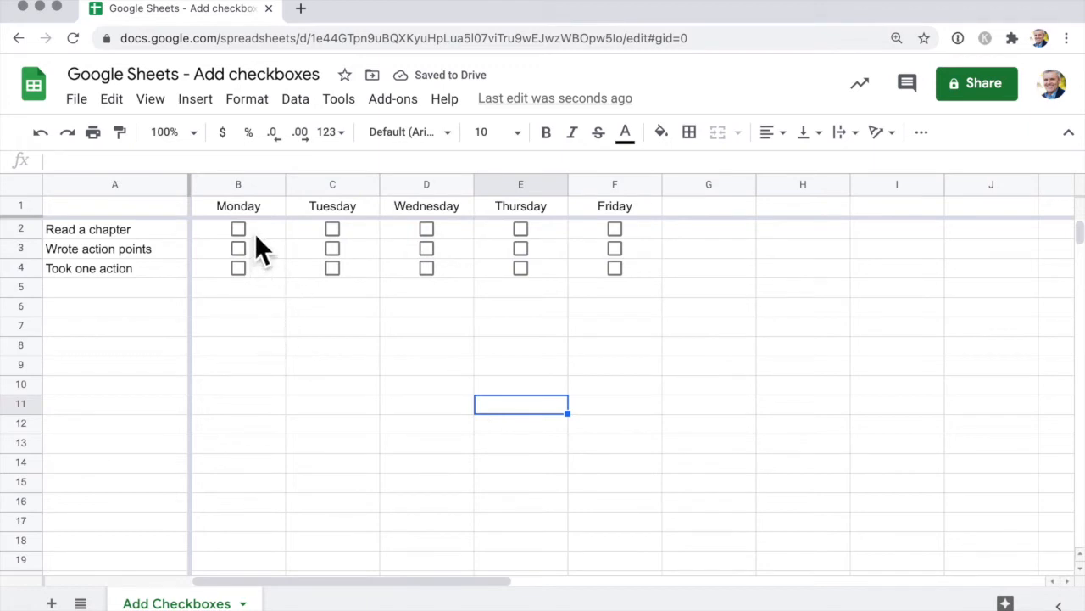
mouse_move(184, 195)
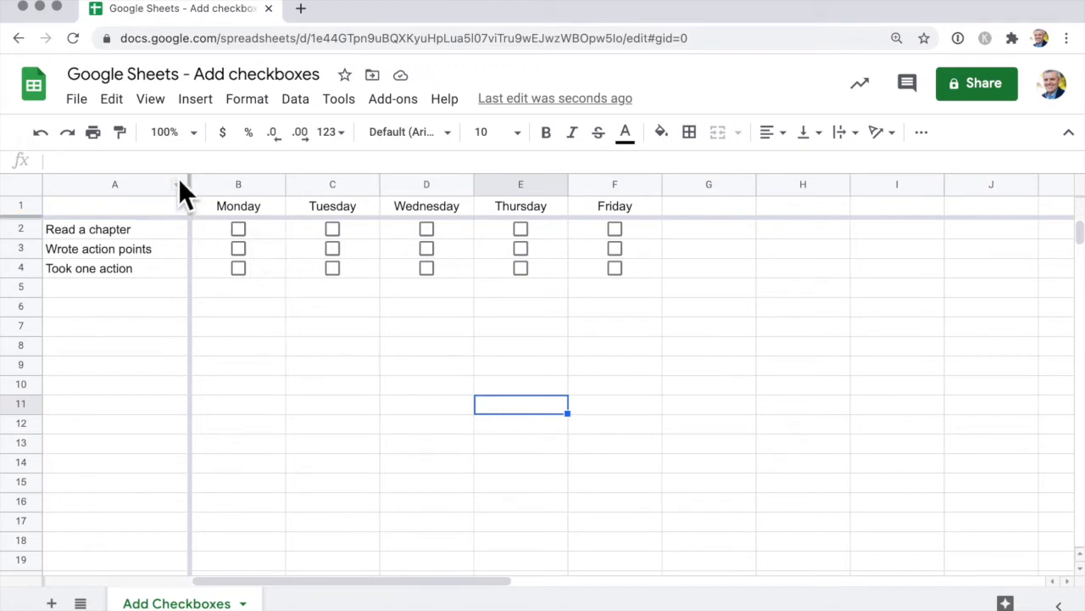
Tick Monday for Read a chapter and Wrote action points, plus Tuesday's habit checkboxes
left_click(238, 228)
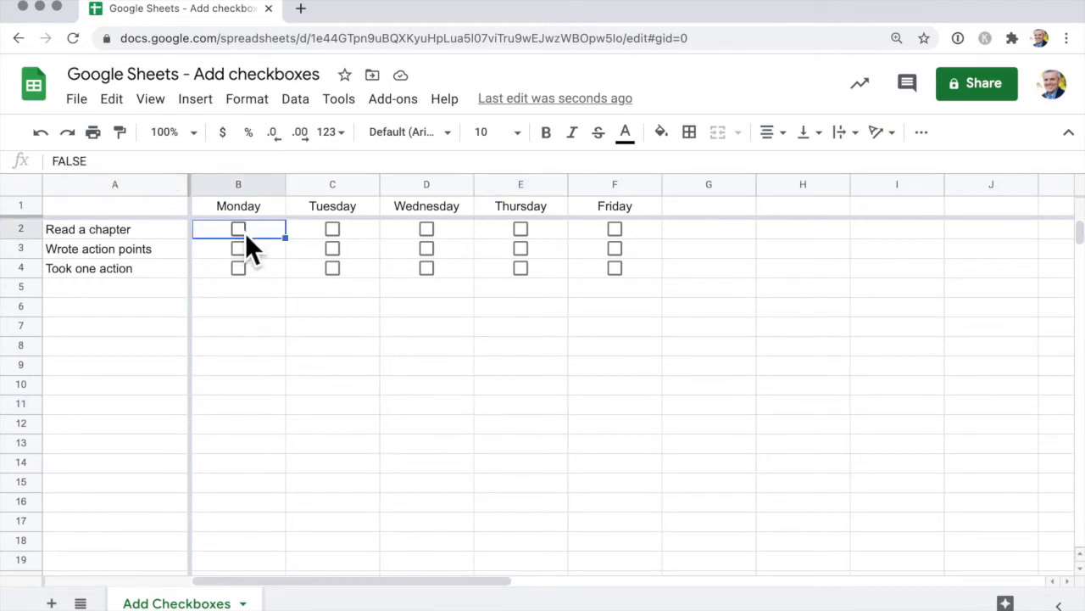
left_click(238, 229)
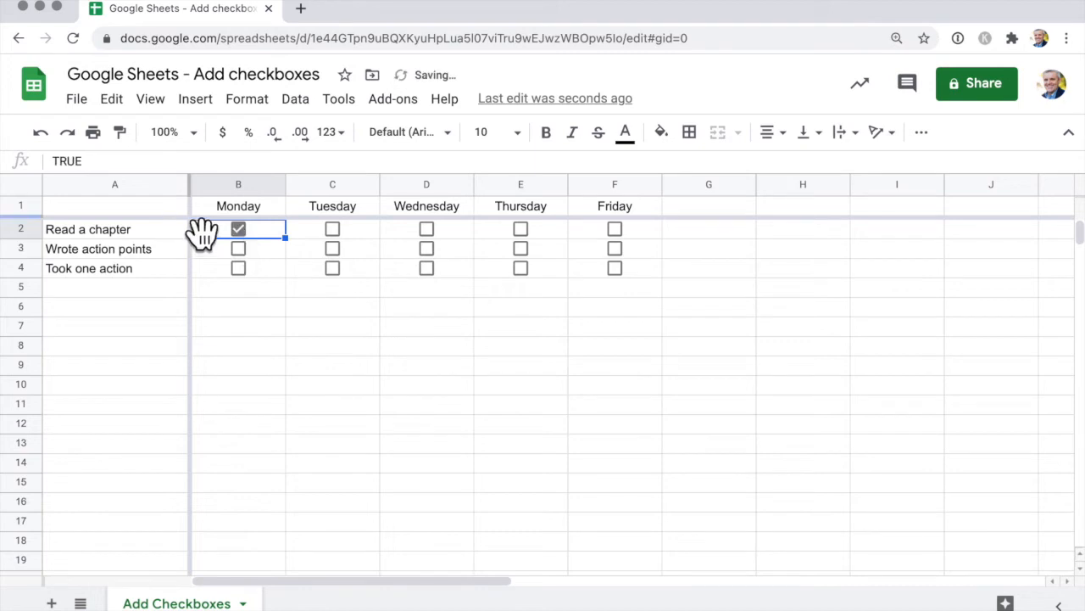
mouse_move(254, 276)
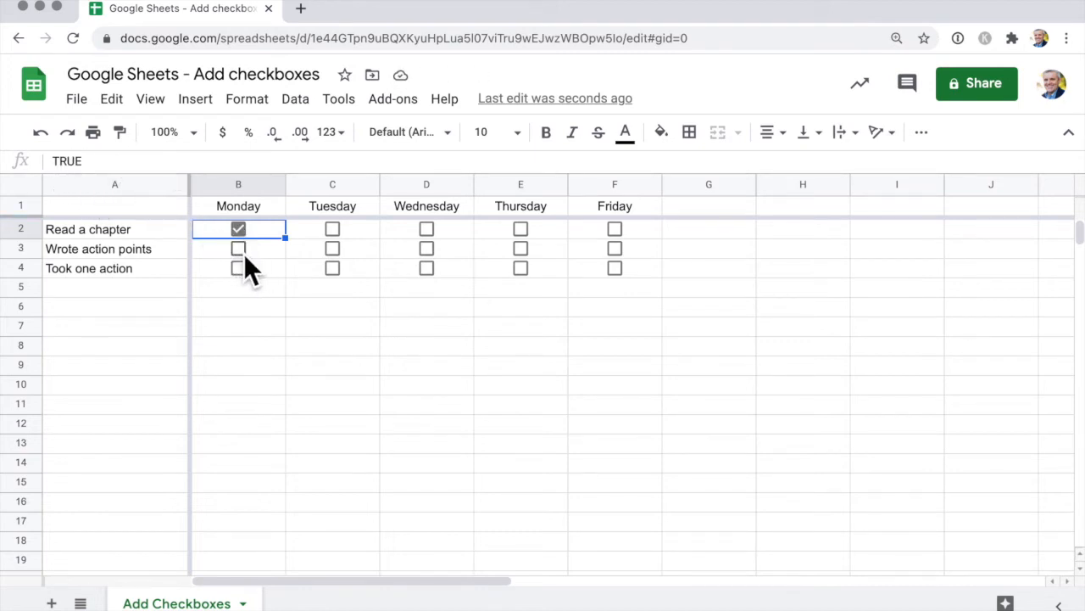
left_click(238, 248)
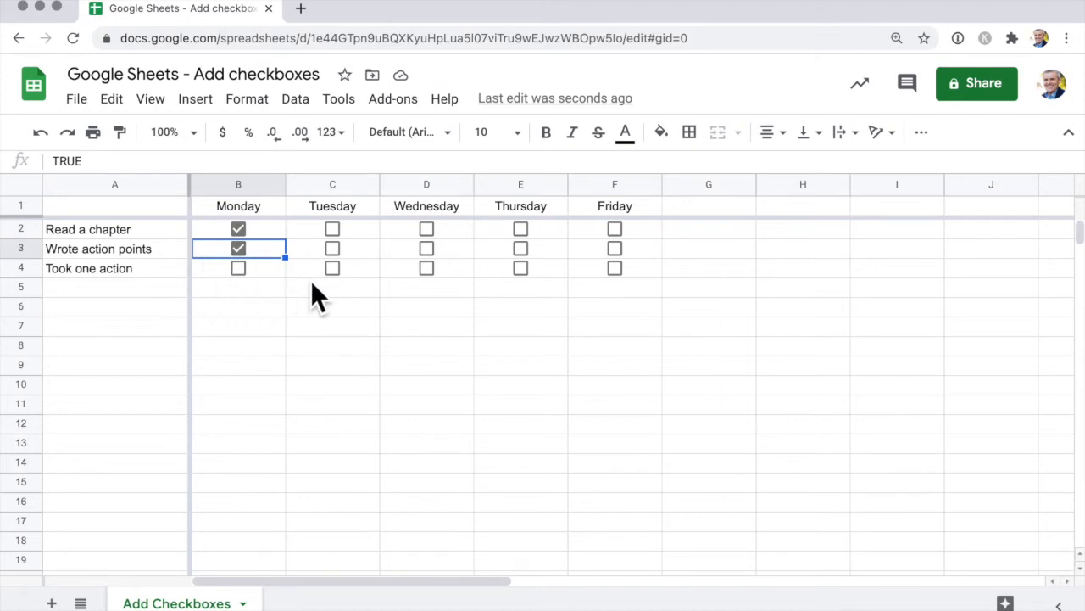
left_click(332, 228)
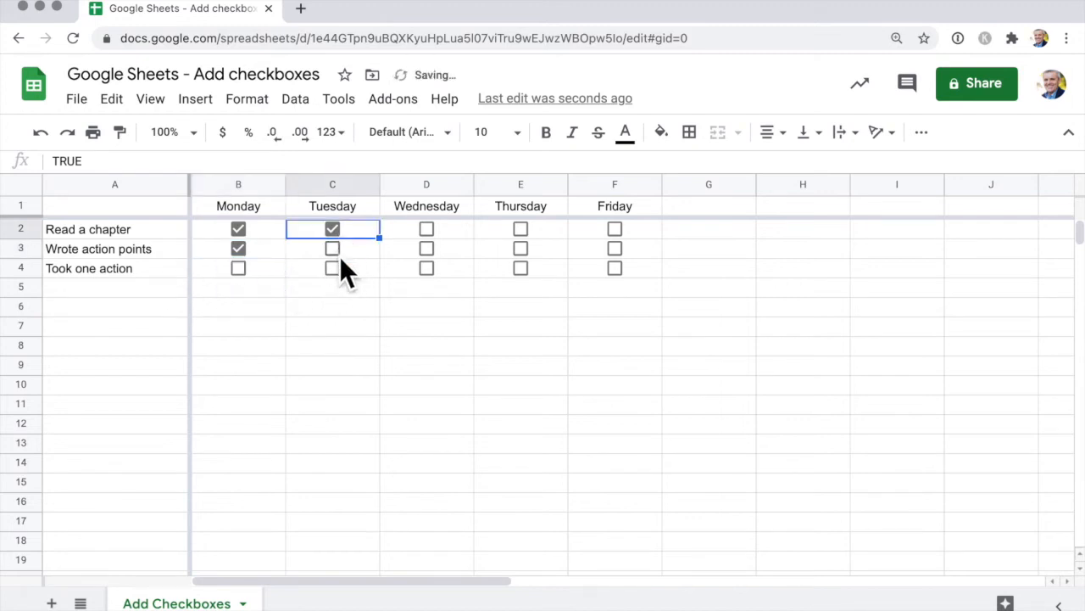
left_click(331, 268)
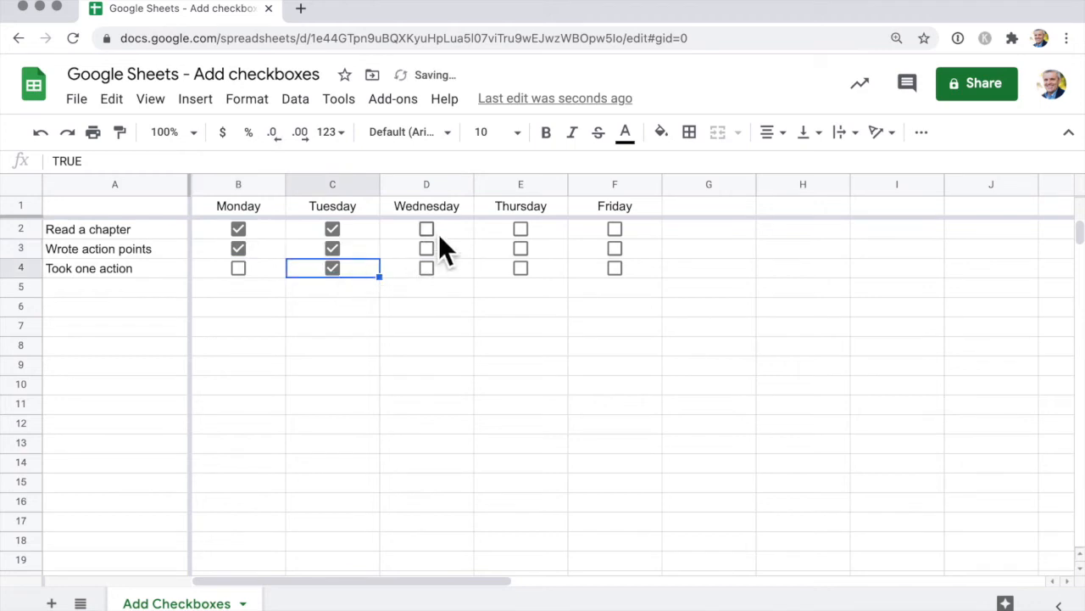
mouse_move(520, 254)
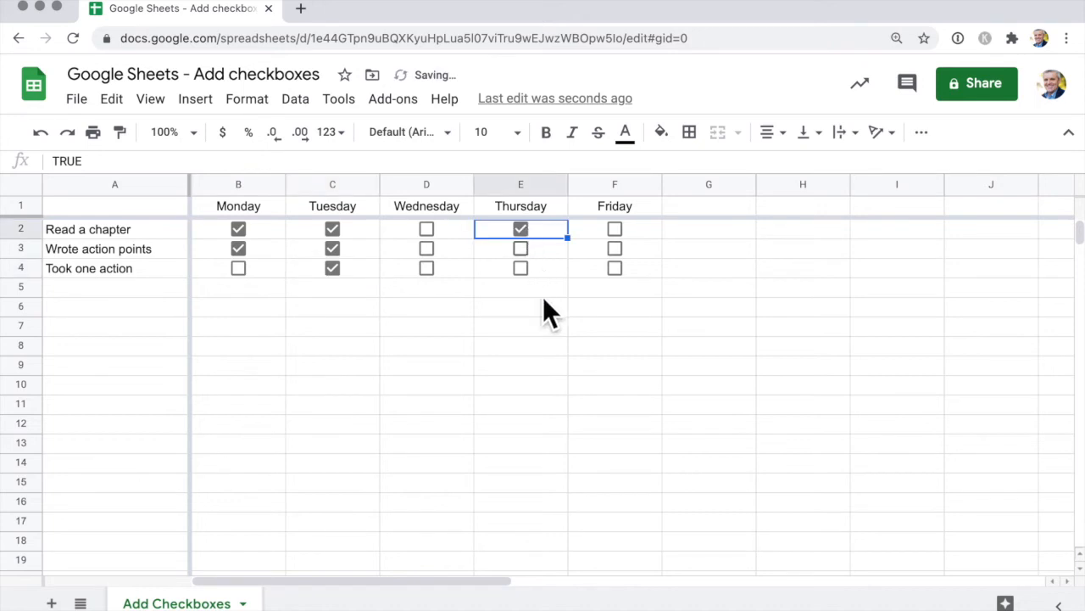
mouse_move(508, 352)
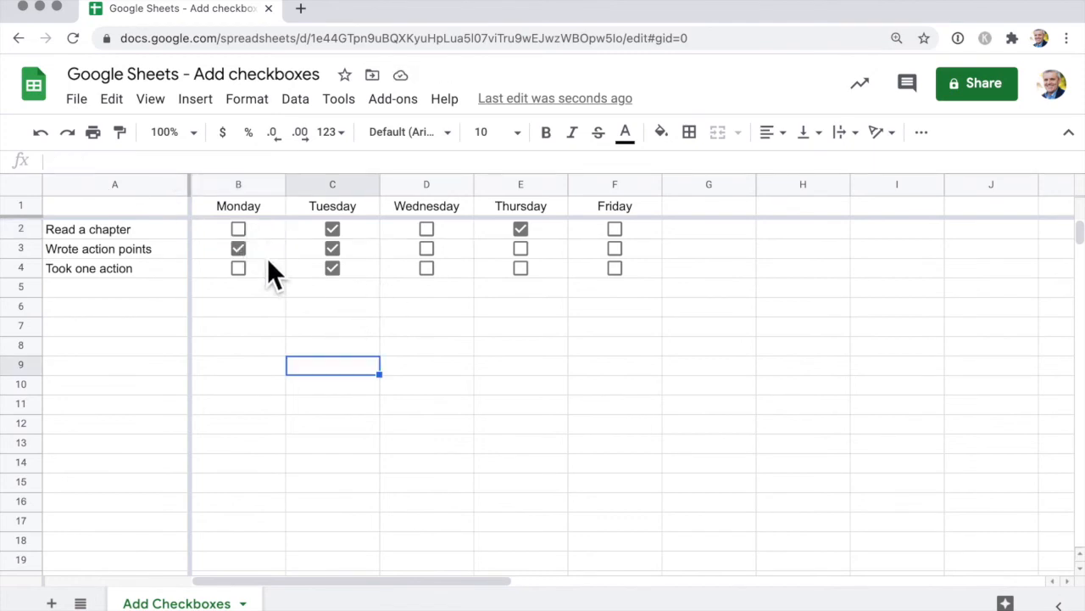
mouse_move(276, 246)
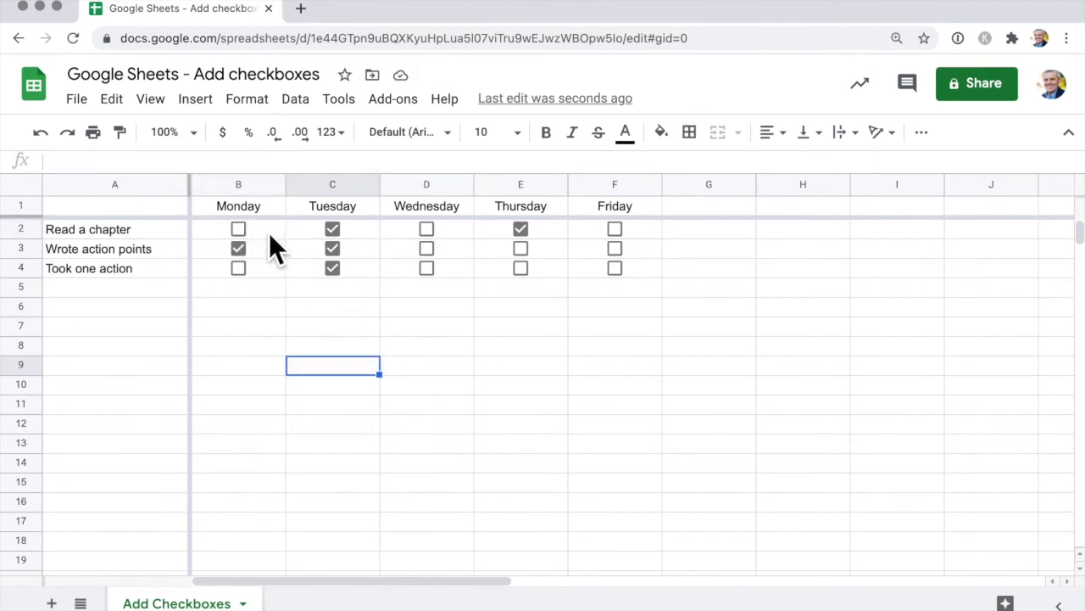
Select the B2:F4 checkbox grid and delete all its checkboxes
left_click(239, 229)
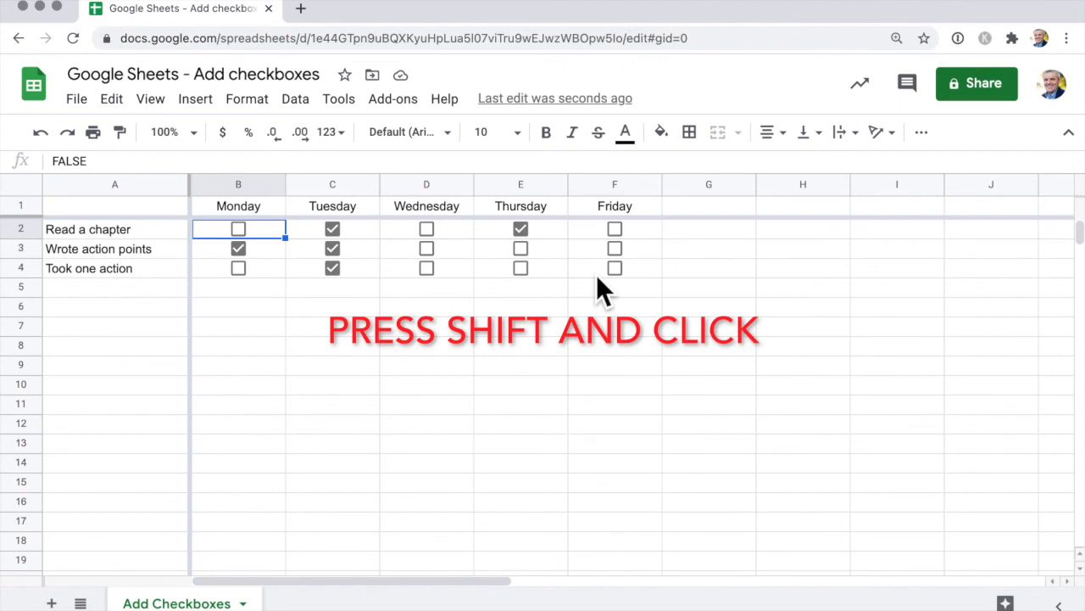
left_click(615, 268)
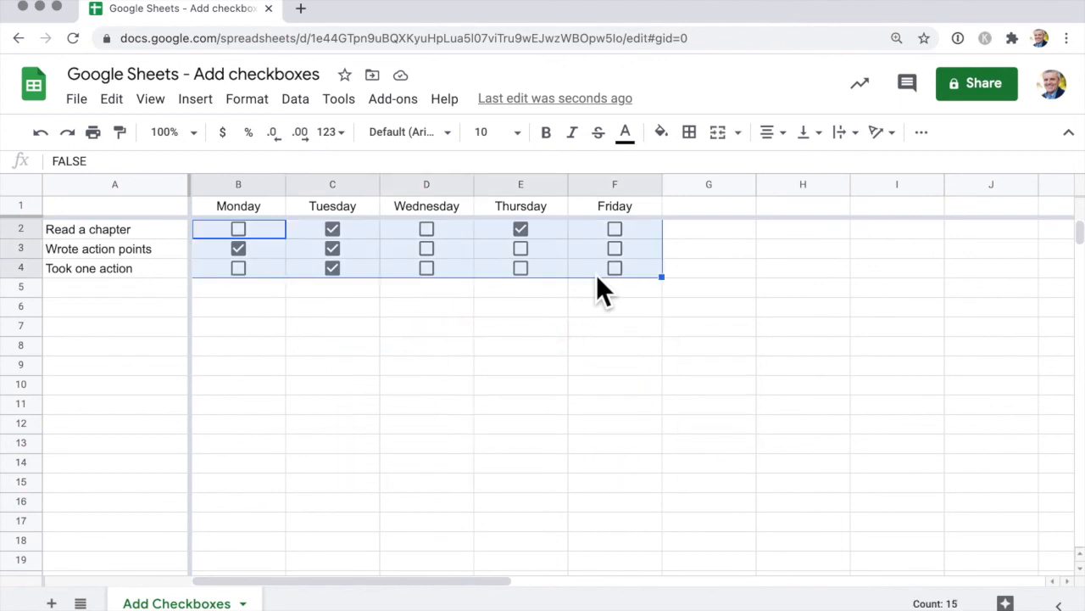
key("Delete")
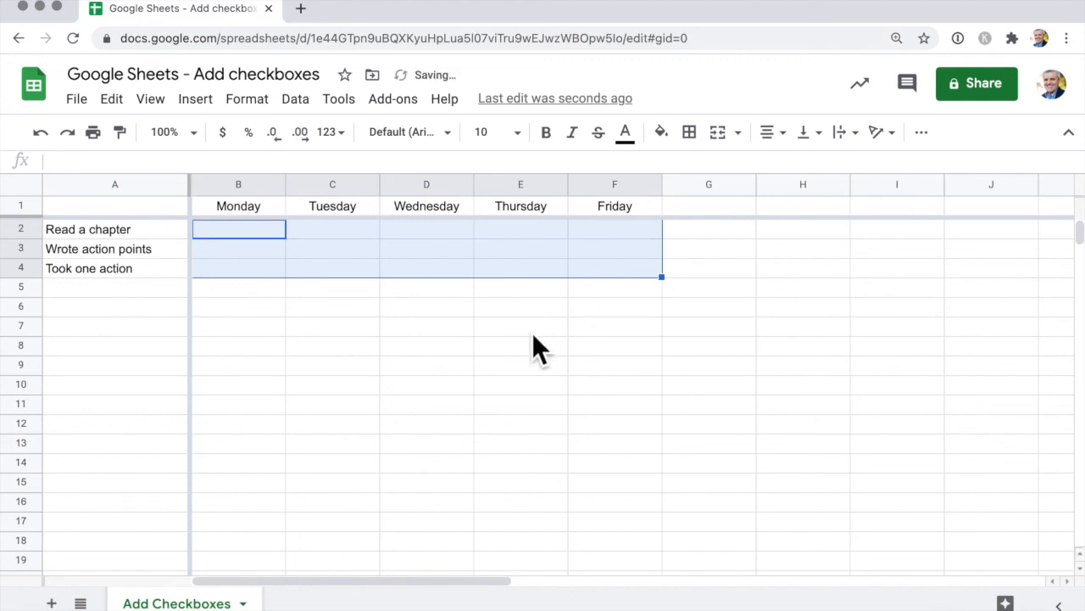